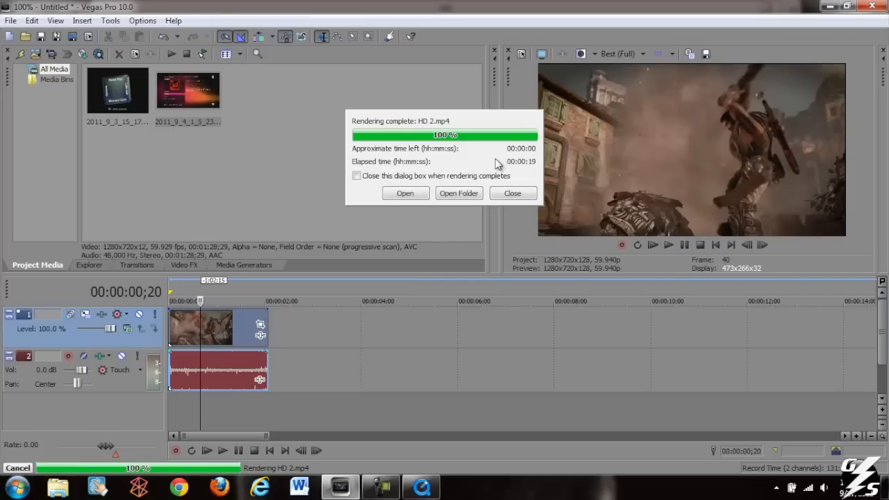
# Step: Close the Rendering complete dialog for HD 2.mp4 and return to the original HD.mp4 view
pyautogui.click(405, 193)
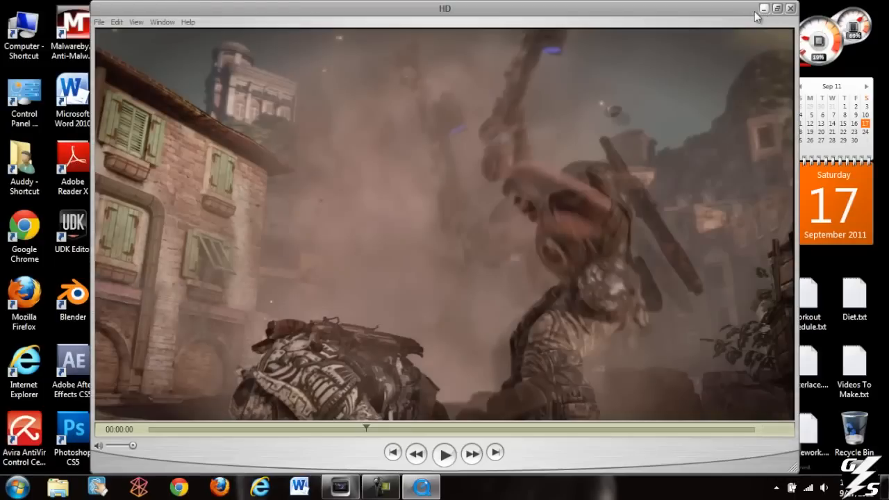
# Step: Play the rendered HD 2.mp4 from the desktop beside the original HD.mp4, then close QuickTime Player
pyautogui.click(790, 8)
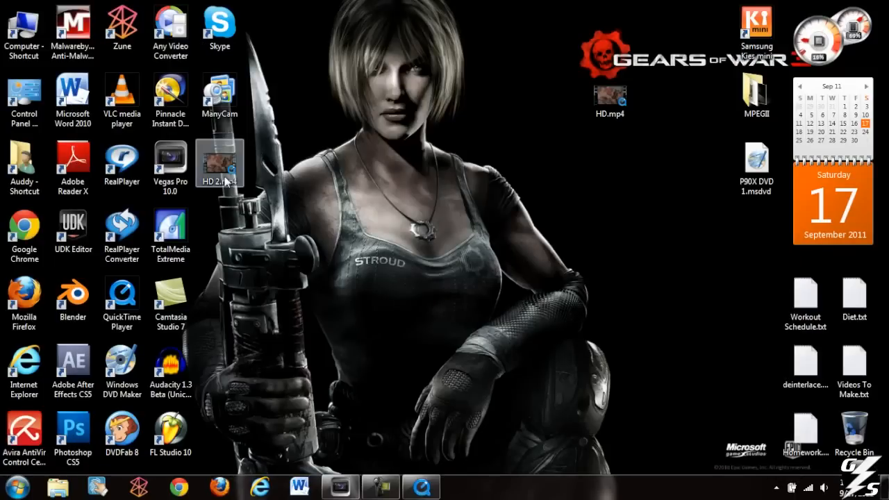
pyautogui.doubleClick(219, 164)
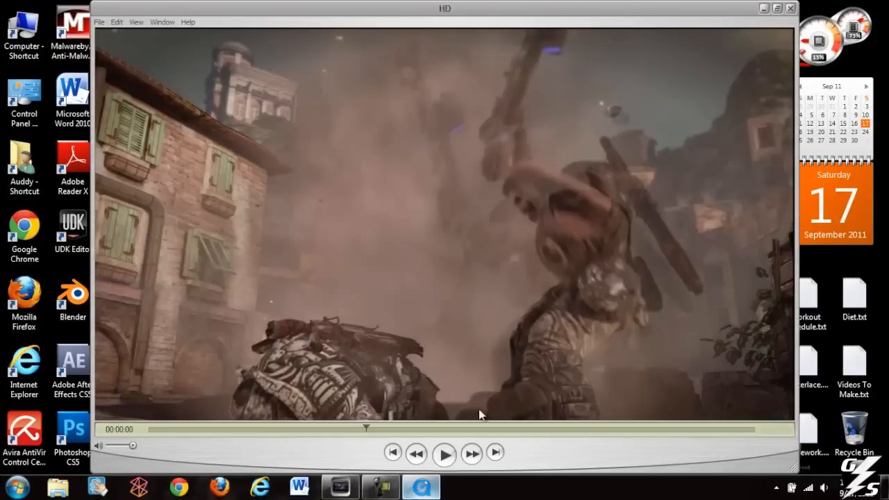
pyautogui.click(791, 9)
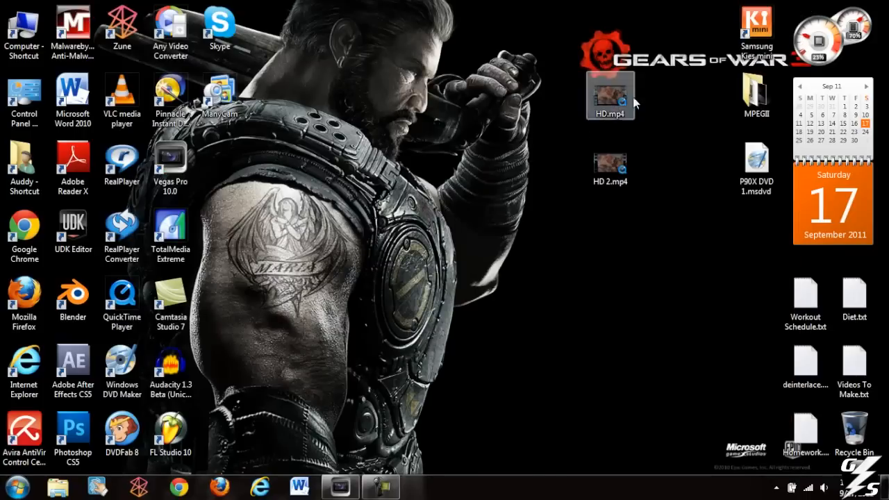
pyautogui.moveTo(420, 191)
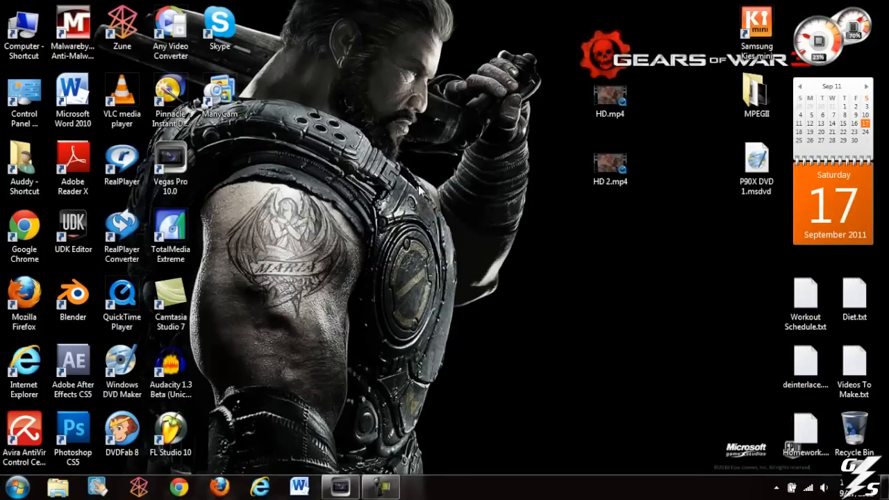